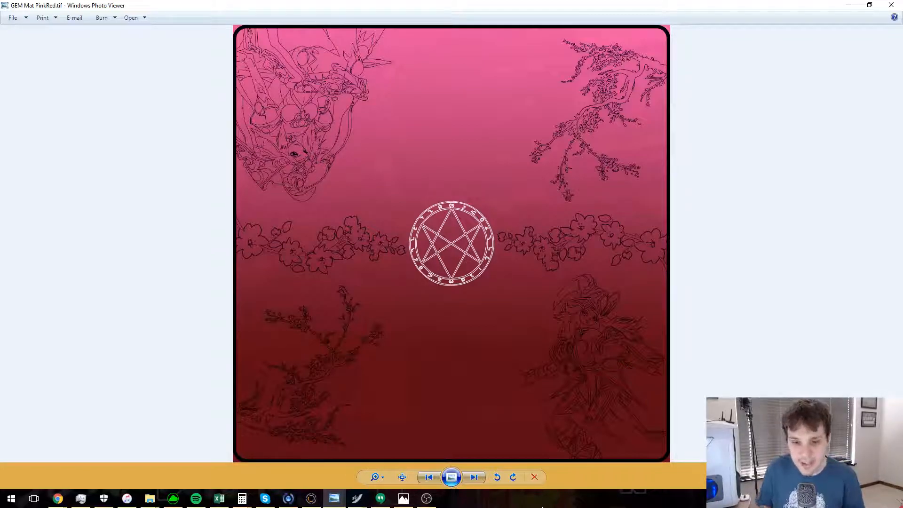
Advance from GEM Mat PinkRed.tif to the purple-blue GEM Mat Space.tif.
{"action": "left_click", "coordinate": [473, 477]}
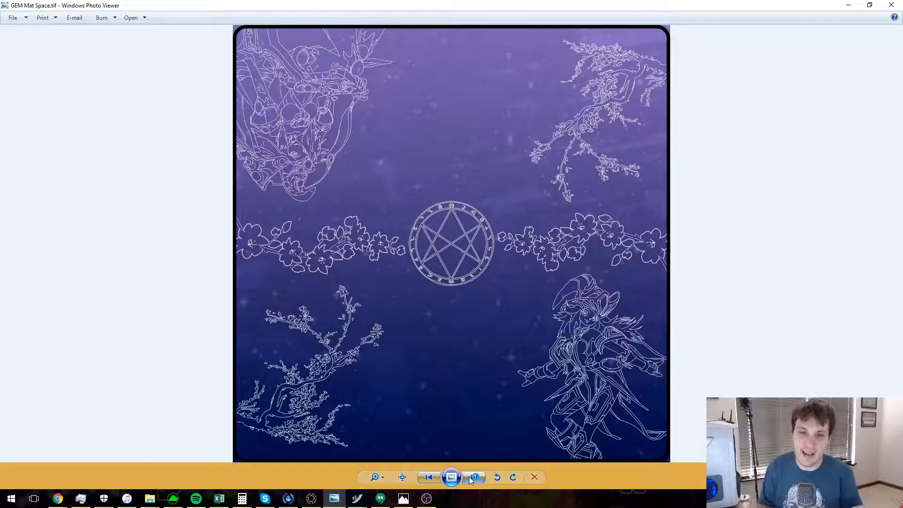
{"action": "left_click", "coordinate": [473, 477]}
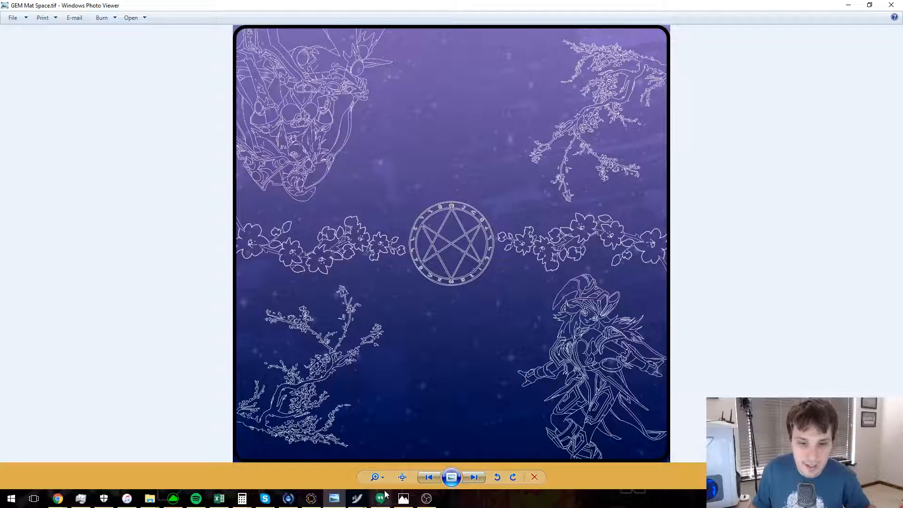
Magnify the space mat, then return to the pink-red mat showing its star circle and flower line art.
{"action": "left_click", "coordinate": [375, 477]}
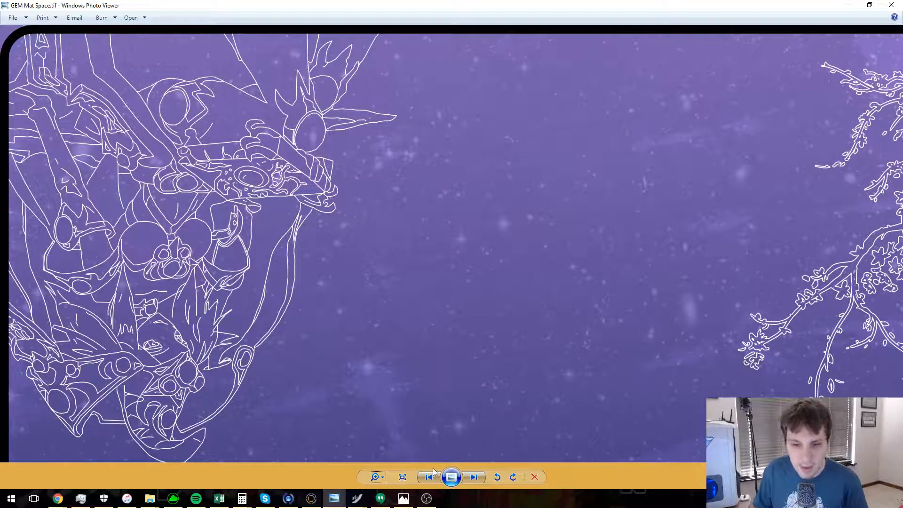
{"action": "left_click", "coordinate": [473, 477]}
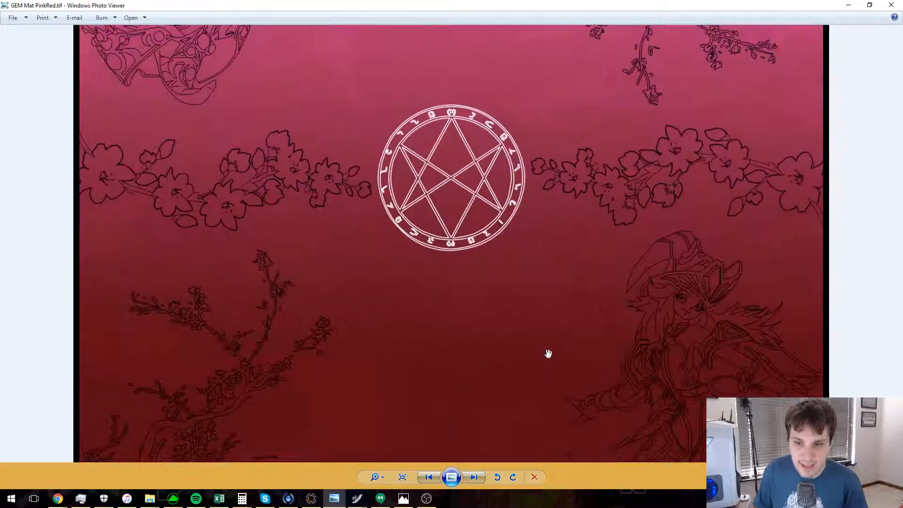